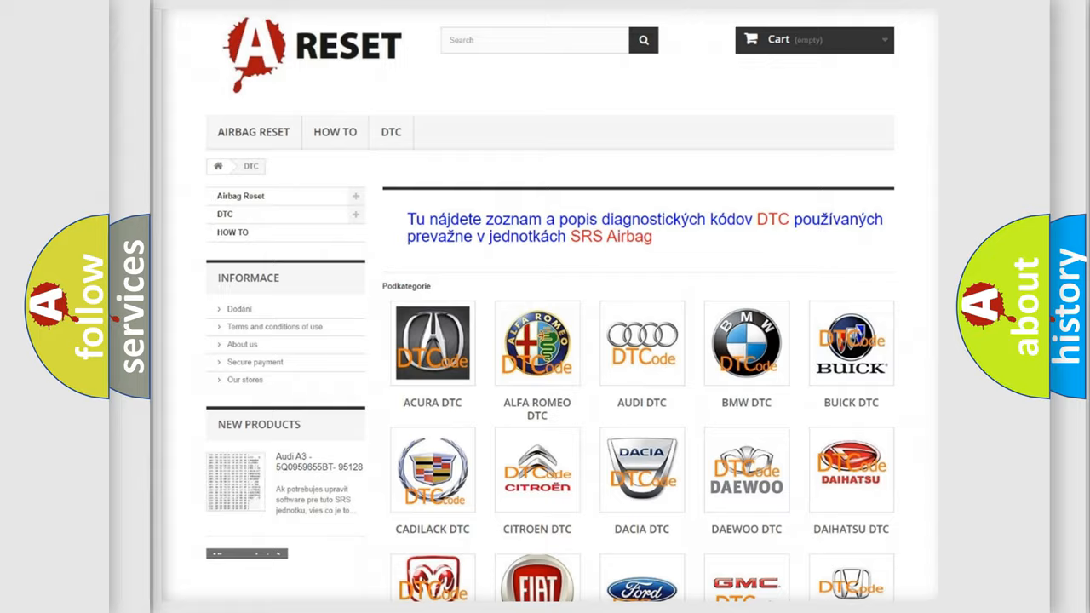
Step: Navigate from the DTC category list into the GMC airbag trouble code subcategory
scroll("down", 3)
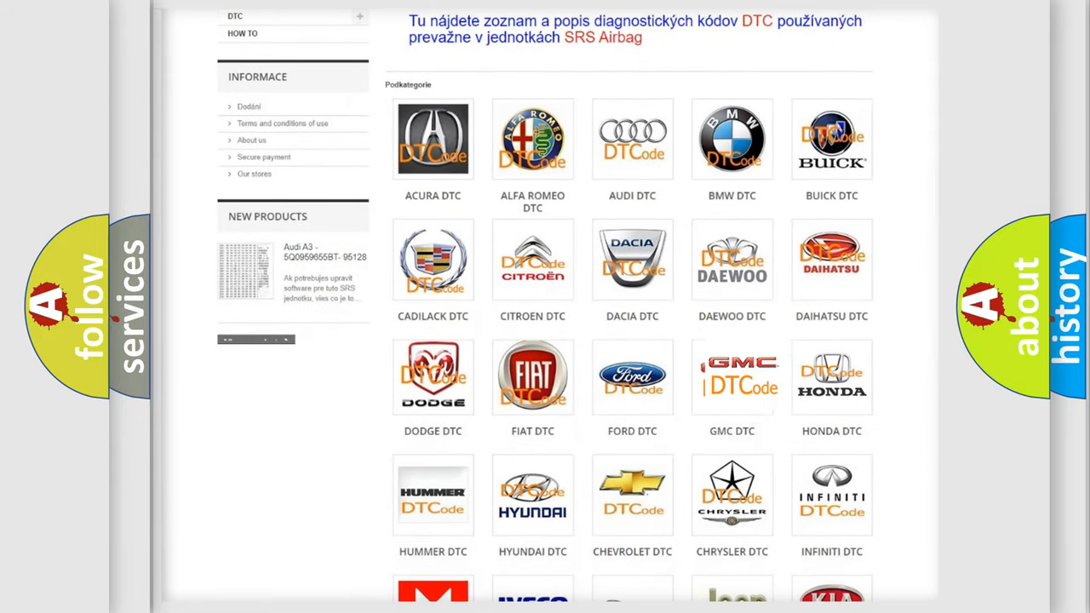
left_click(732, 377)
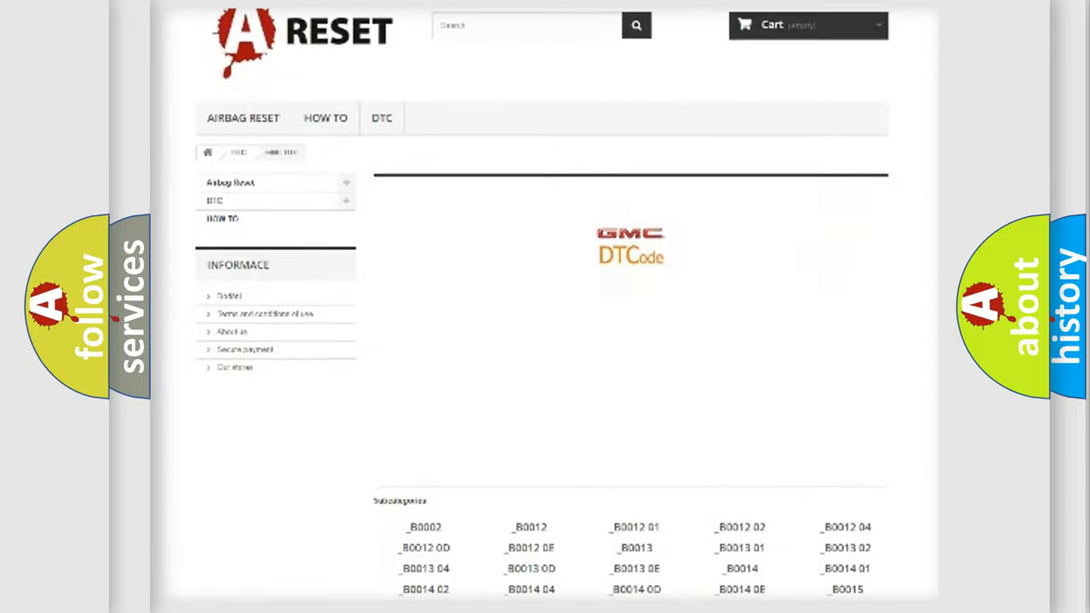
scroll("down", 3)
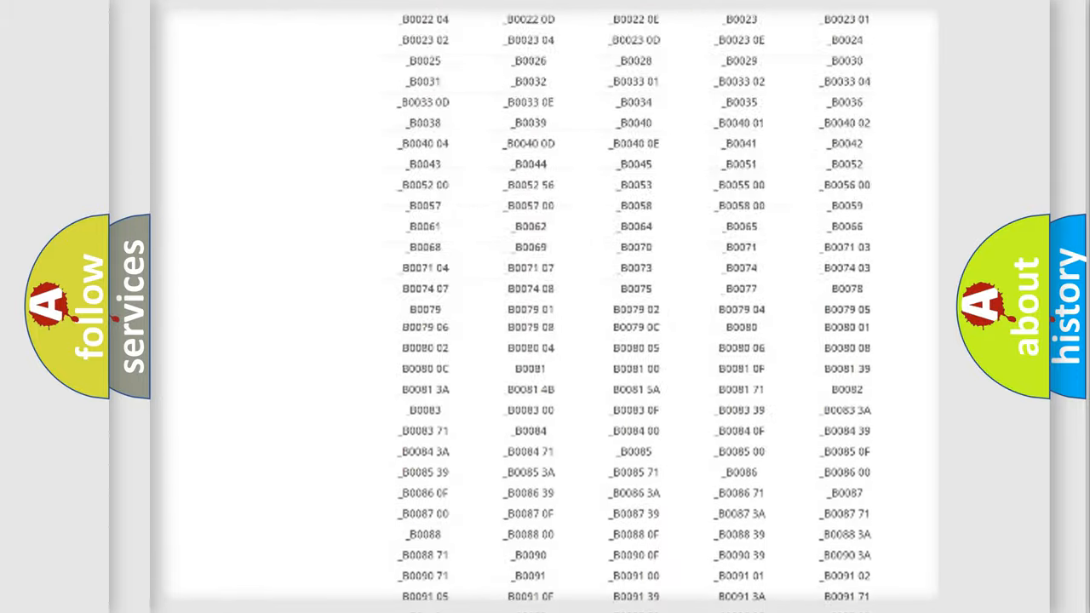
scroll("up", 3)
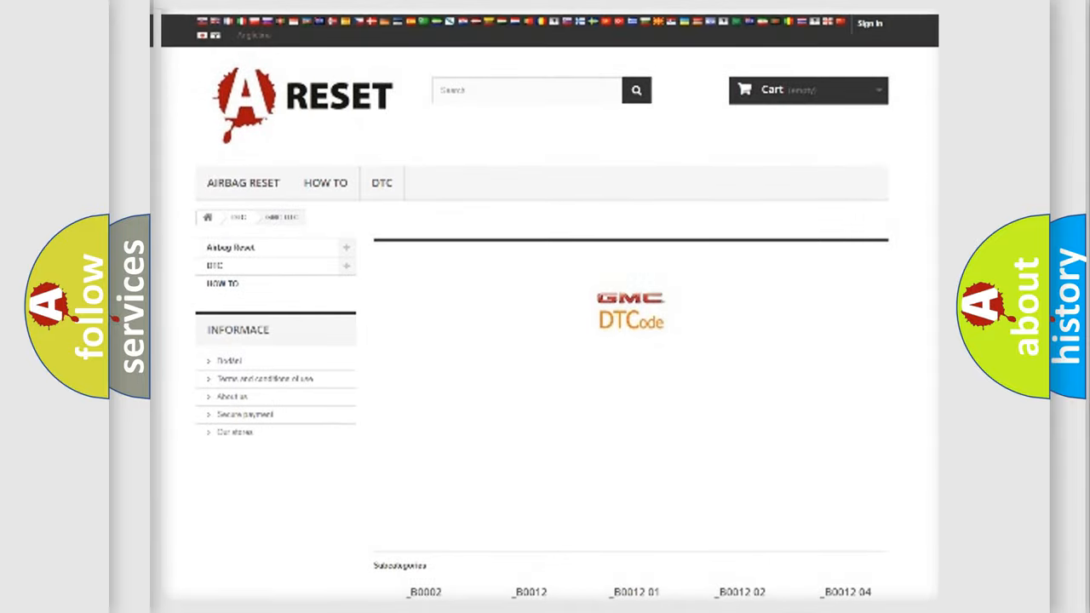